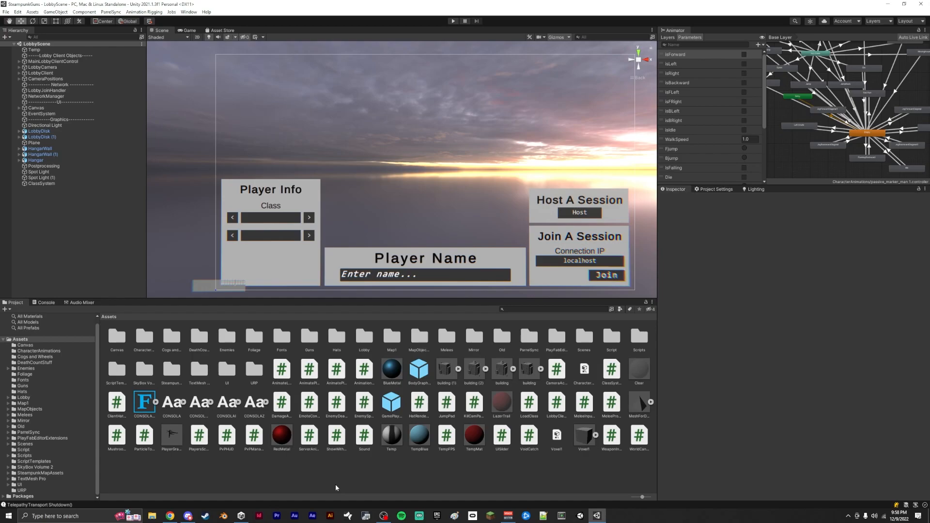
pyautogui.moveTo(515, 198)
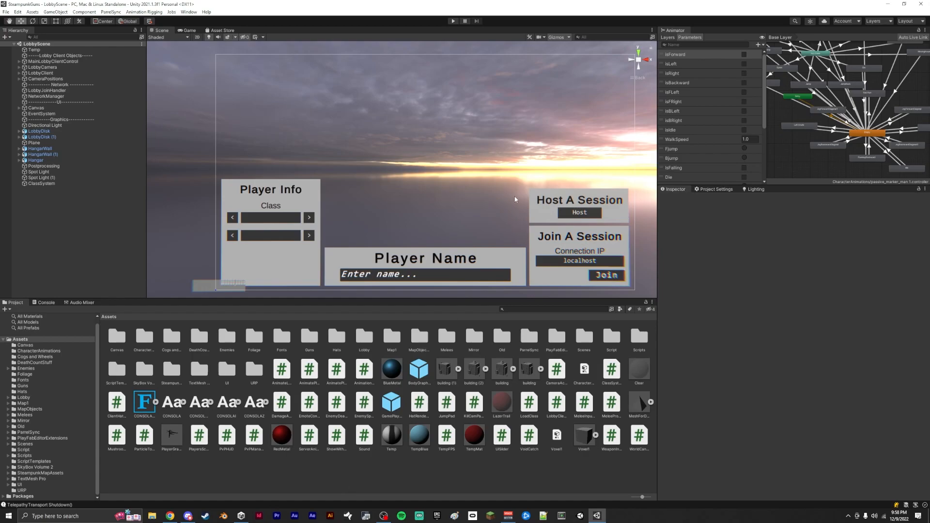
# Step: Enter Play mode so the lobby runs with Heavy Gunner, no hat, player name "Hew"
pyautogui.click(453, 21)
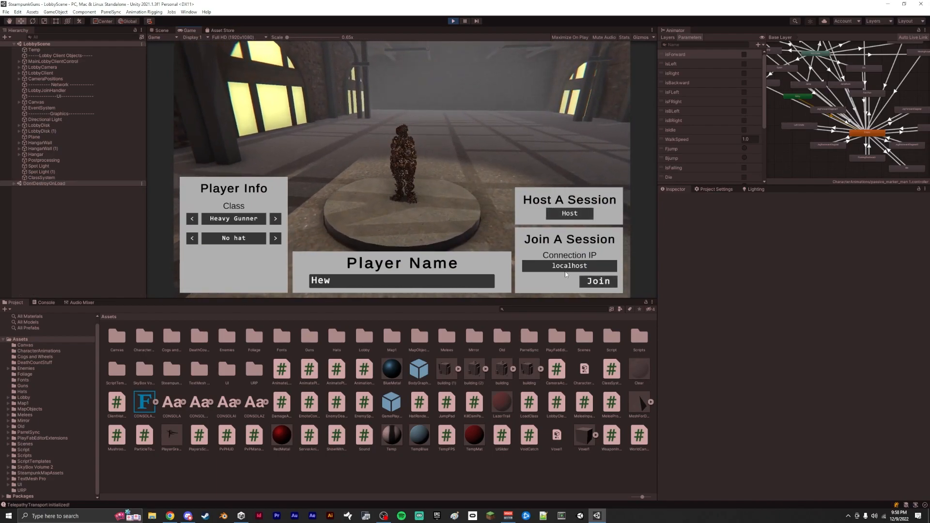
pyautogui.moveTo(192, 226)
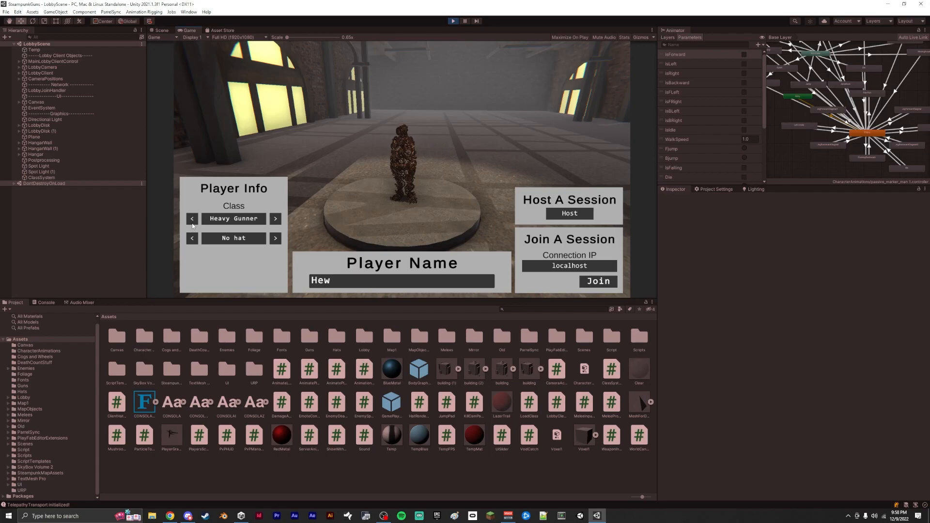
pyautogui.click(274, 218)
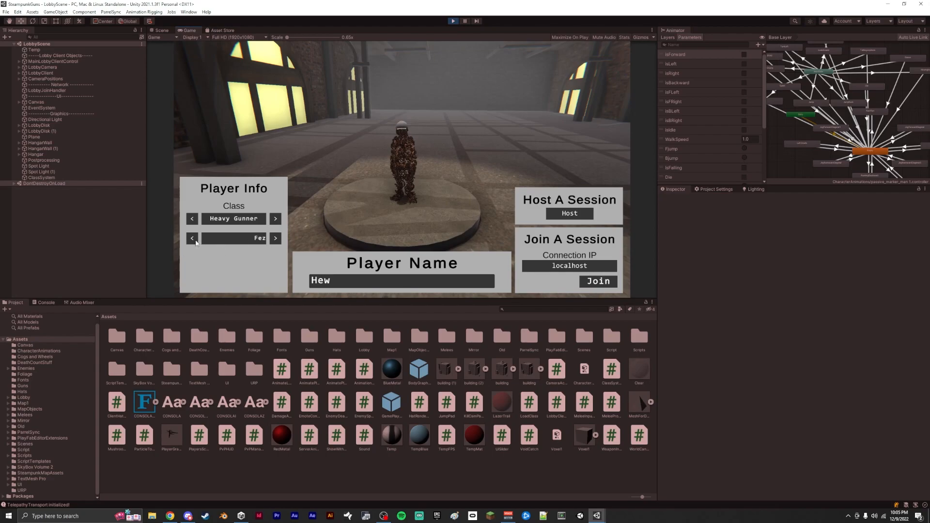
# Step: Cycle the Heavy Gunner's hat Fez → Cap → Fez → Cap, then host a game session
pyautogui.click(274, 238)
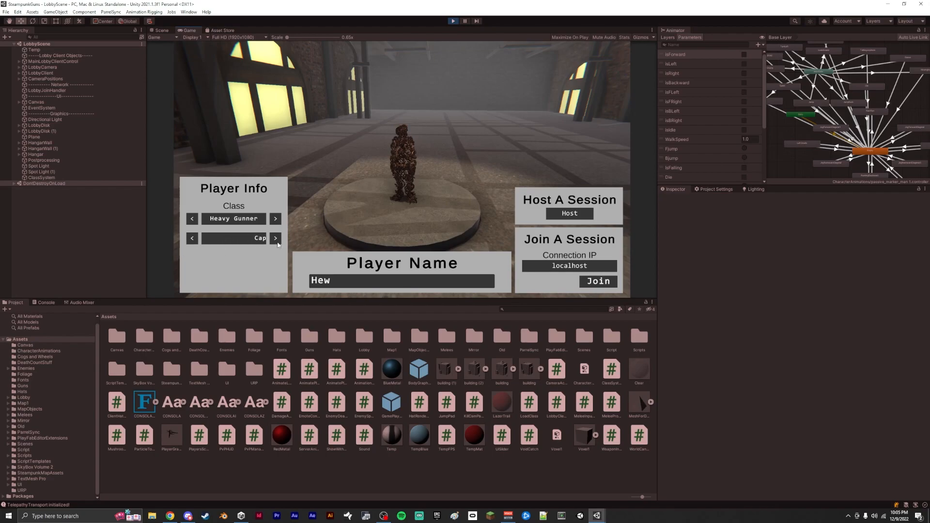
pyautogui.click(275, 238)
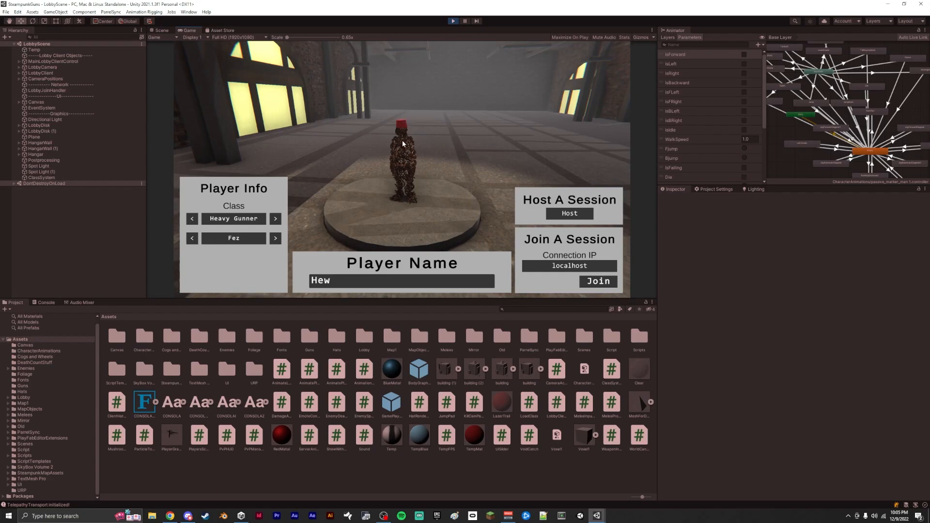
pyautogui.click(274, 239)
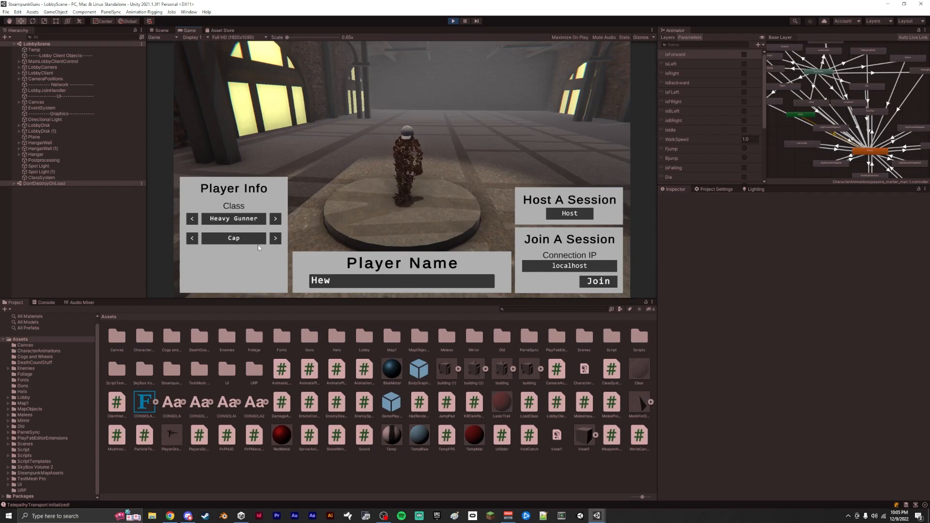
pyautogui.click(274, 239)
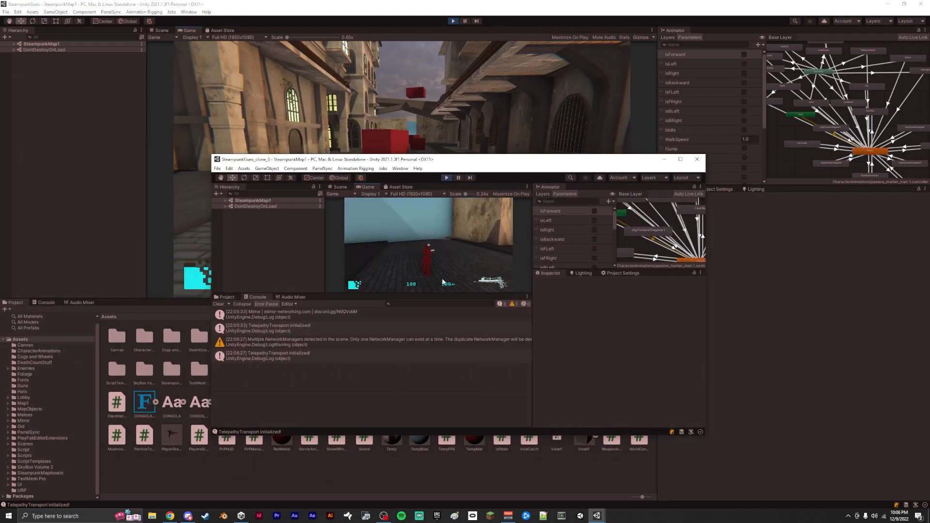
# Step: Focus the ParrelSync clone client and play alongside the host on SteampunkMap1
pyautogui.click(6, 516)
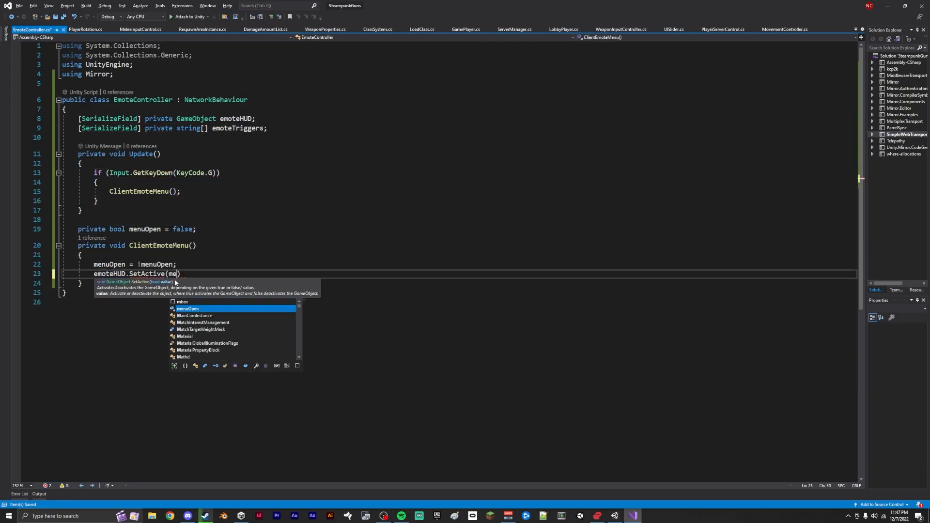
# Step: Review PlayerServerControl.cs and LobbyPlayer.cs, then write CycleClientHat with wraparound in HatRenderer.cs
pyautogui.click(769, 29)
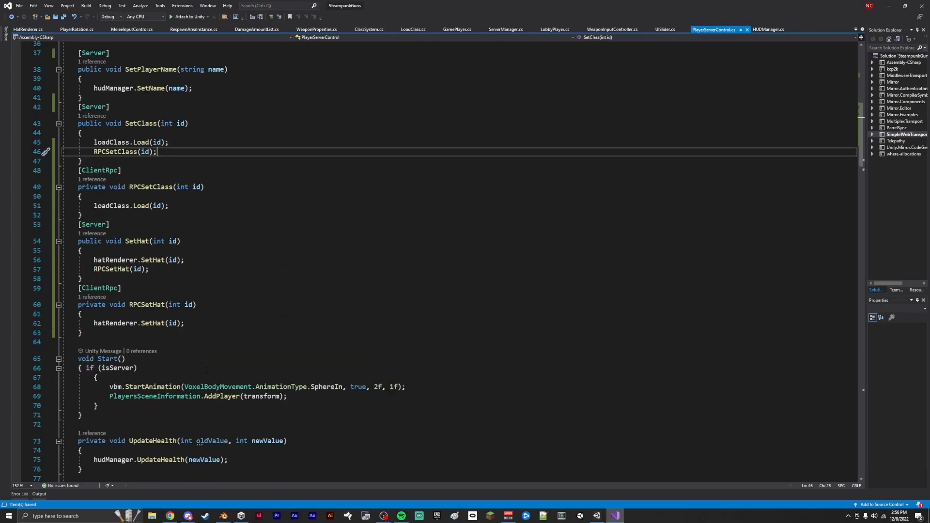
pyautogui.click(615, 516)
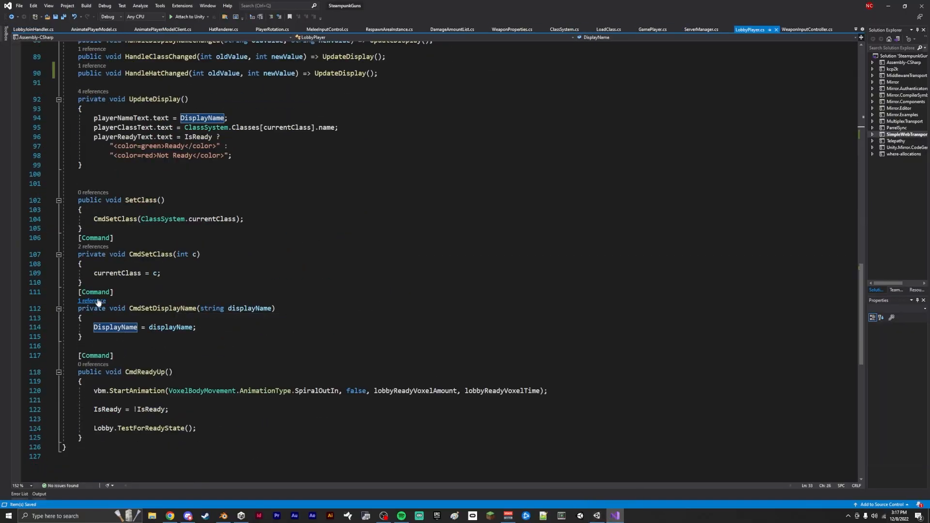
pyautogui.click(224, 29)
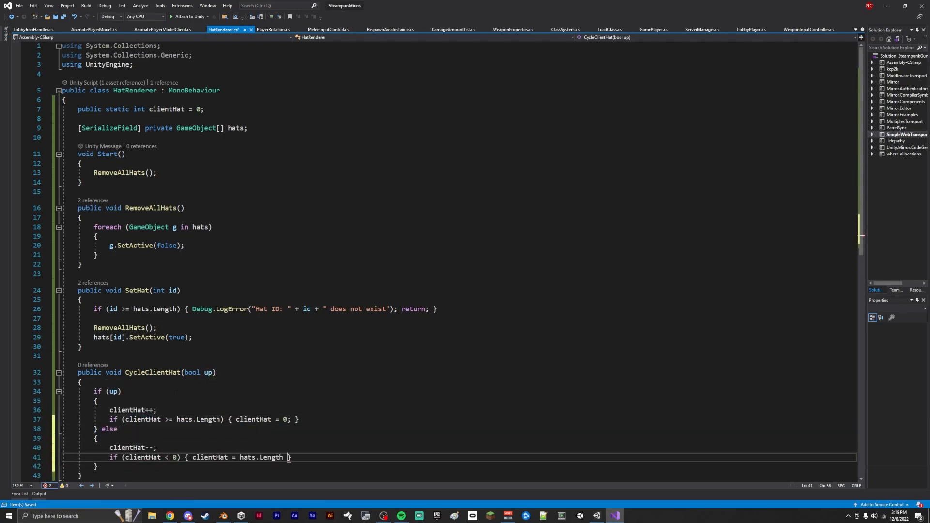